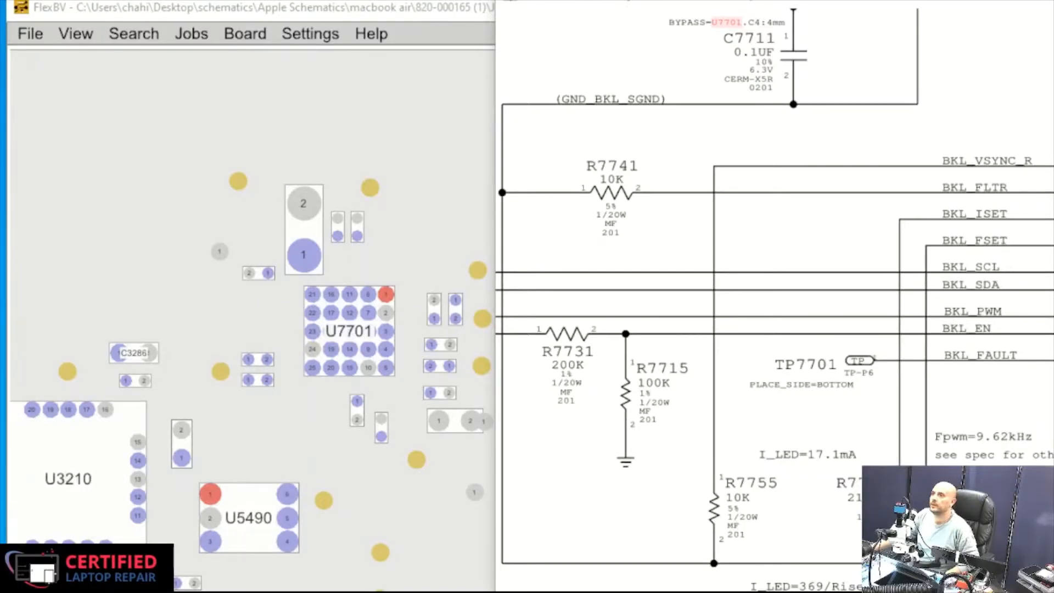
{"action": "mouse_move", "coordinate": [242, 254]}
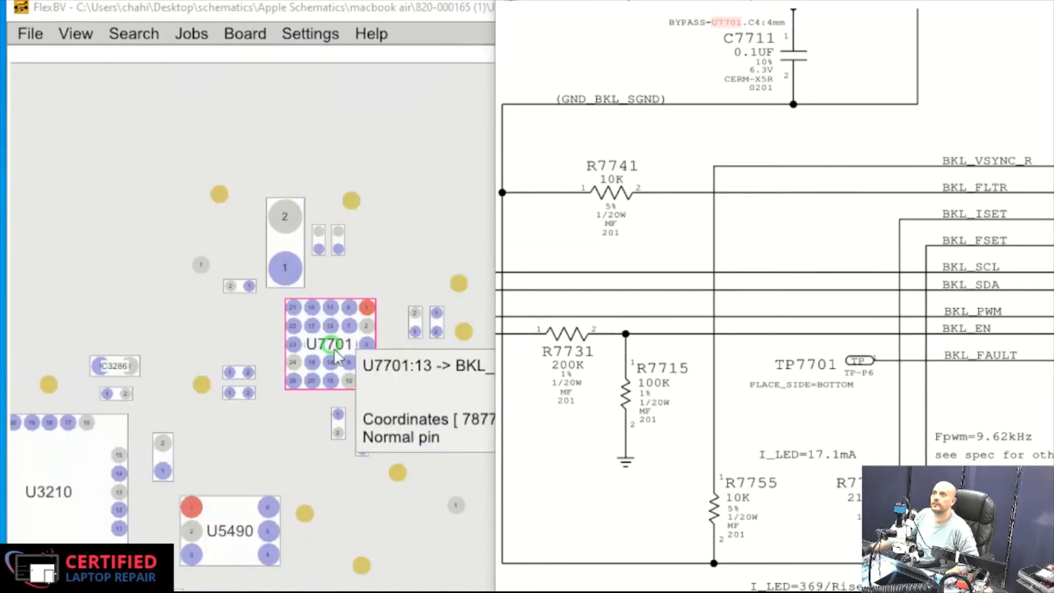
{"action": "mouse_move", "coordinate": [327, 459]}
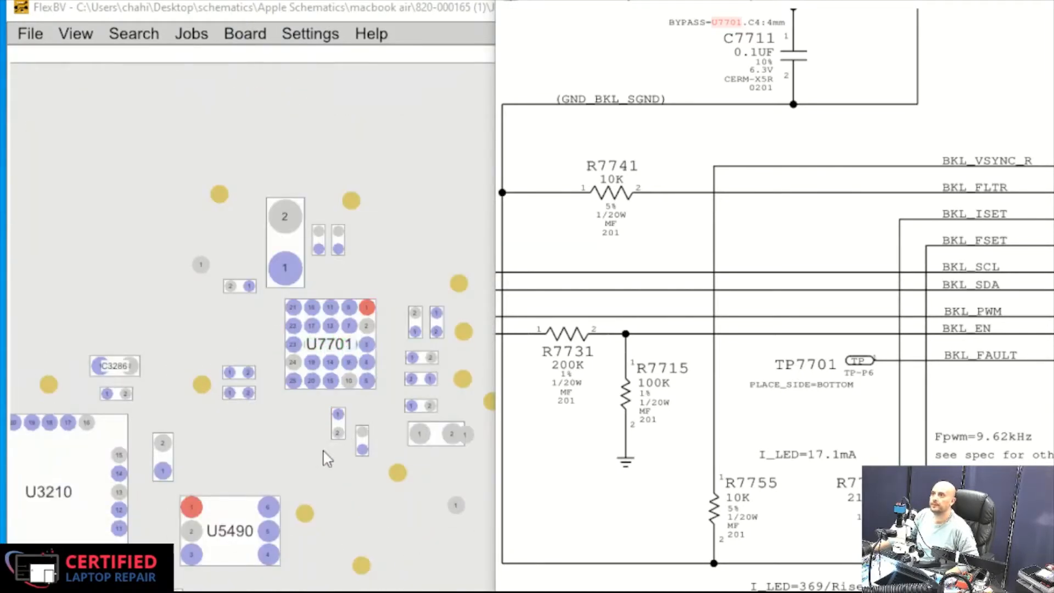
{"action": "mouse_move", "coordinate": [792, 343]}
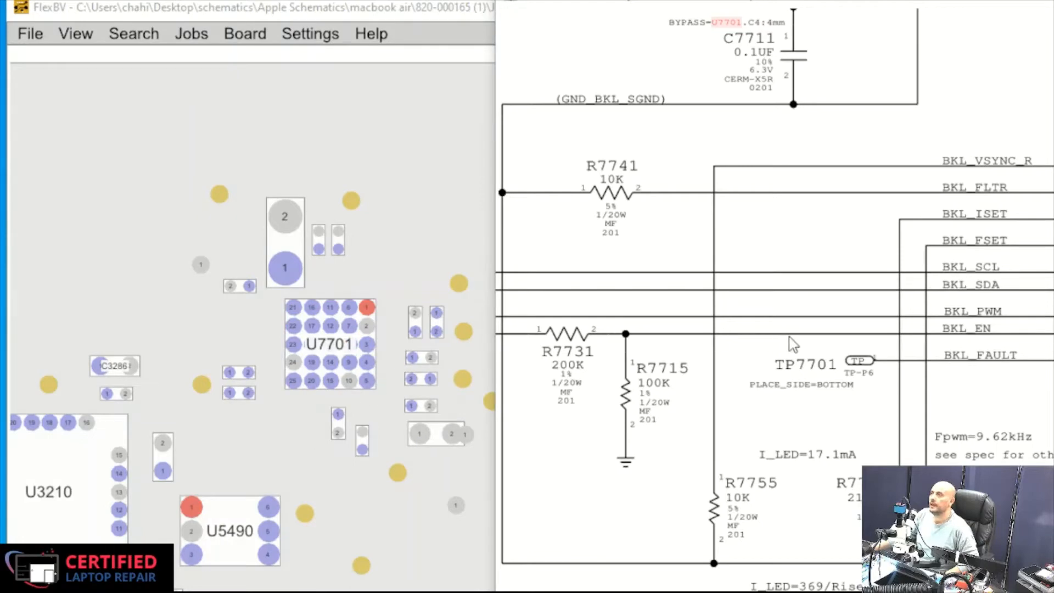
Step: Zoom the schematic PDF out to show the full Keyboard Backlight Driver page
{"action": "scroll", "scroll_direction": "down", "scroll_amount": 3}
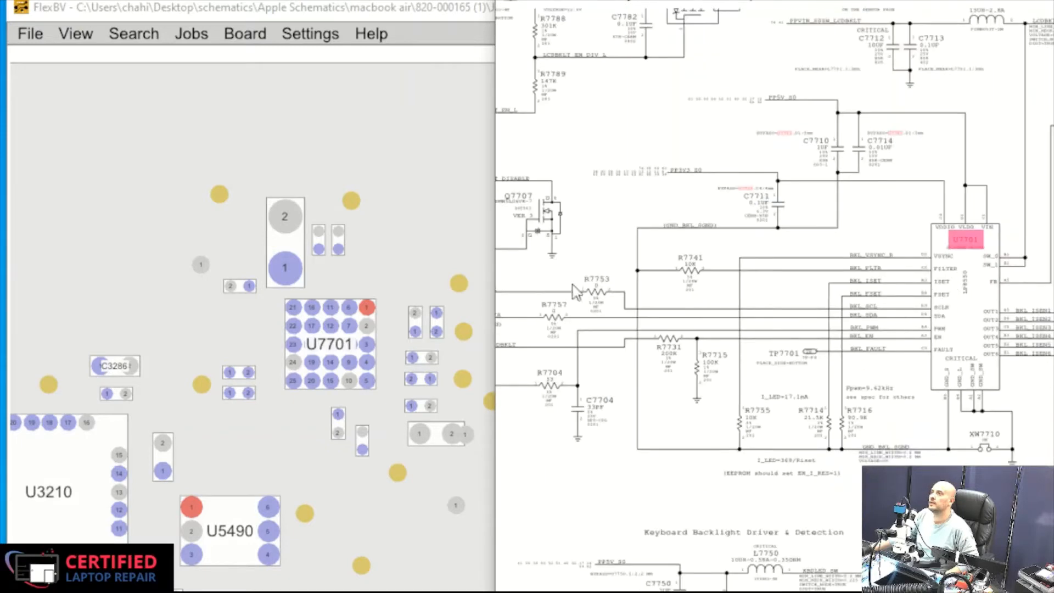
Step: Select R7731 on the board to highlight its enable-net connection to U7701
{"action": "left_click", "coordinate": [331, 327]}
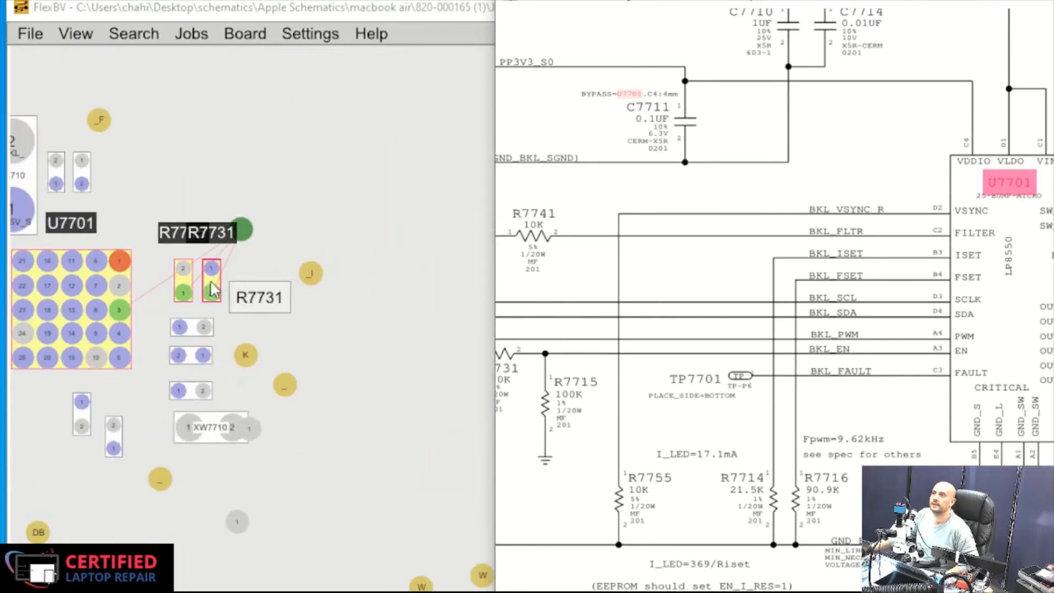
{"action": "mouse_move", "coordinate": [195, 289]}
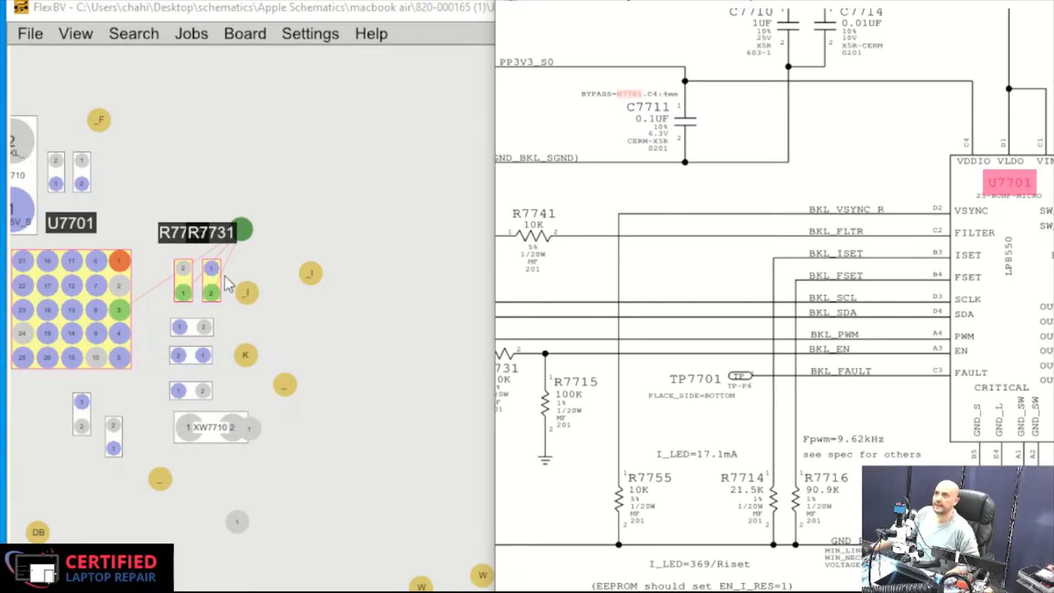
{"action": "mouse_move", "coordinate": [212, 282]}
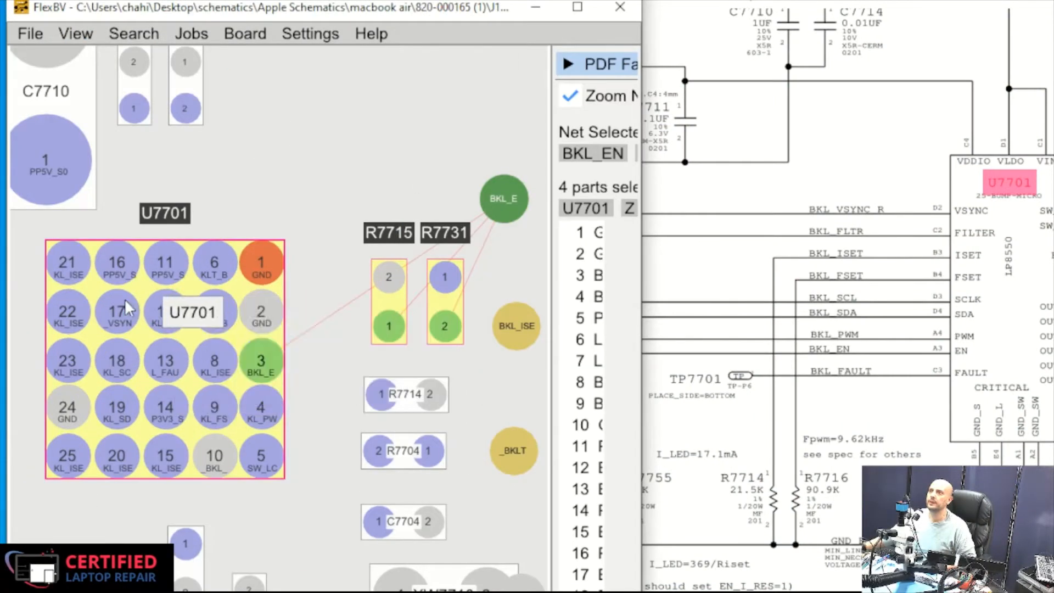
{"action": "mouse_move", "coordinate": [214, 310]}
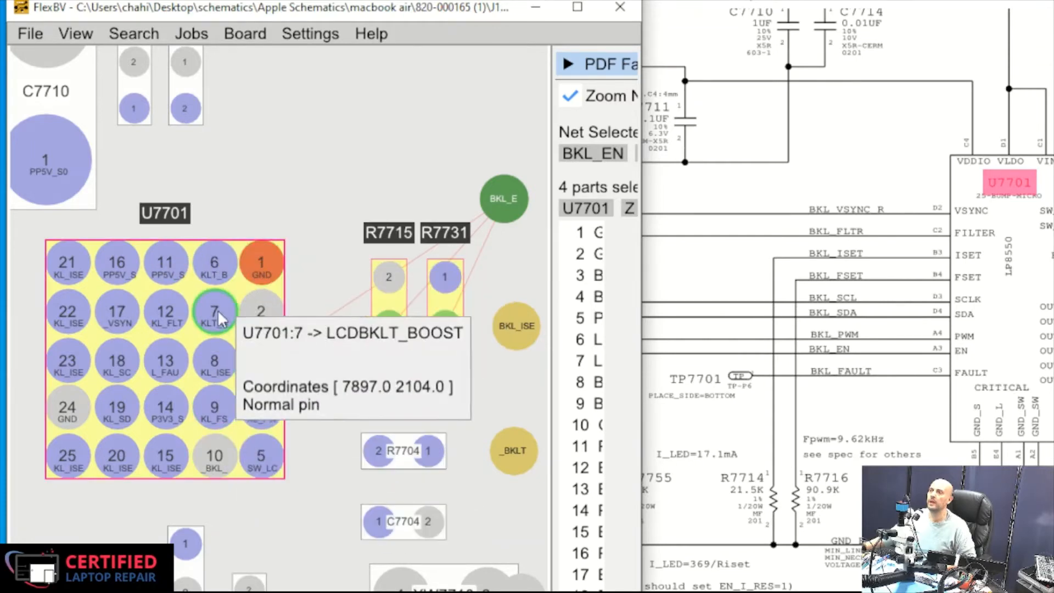